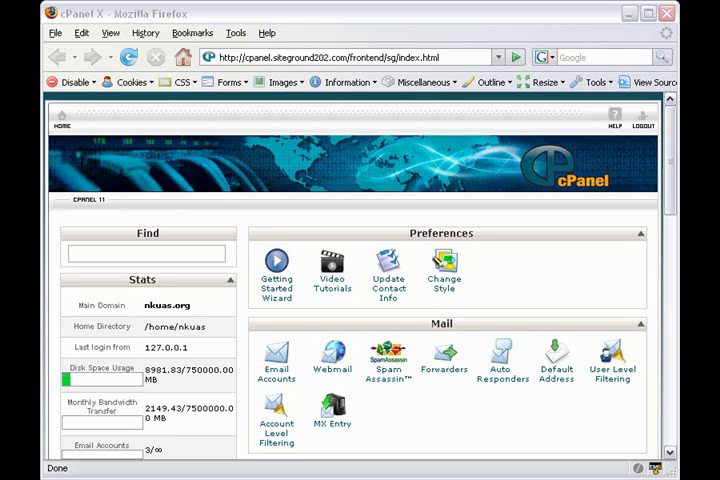
{"action": "mouse_move", "coordinate": [616, 468]}
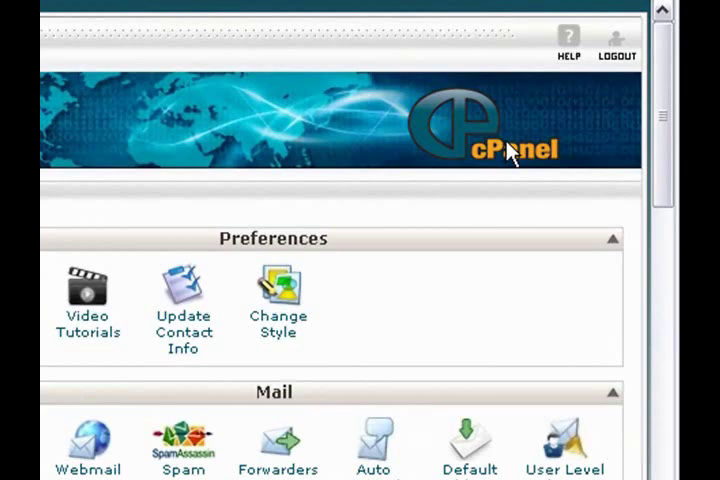
{"action": "mouse_move", "coordinate": [508, 148]}
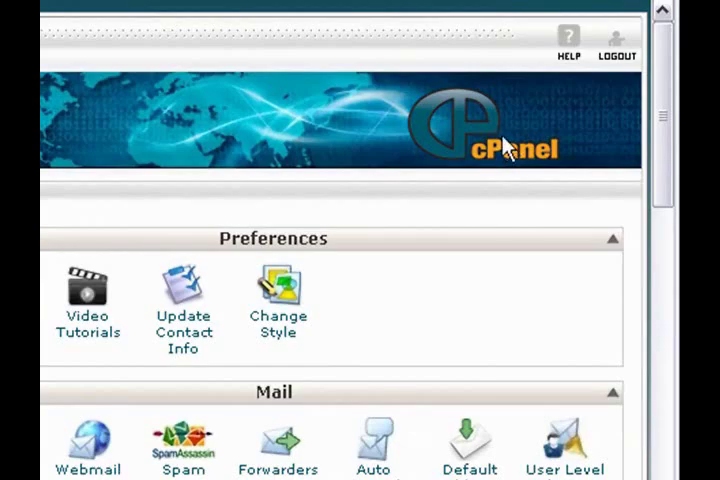
{"action": "mouse_move", "coordinate": [510, 144]}
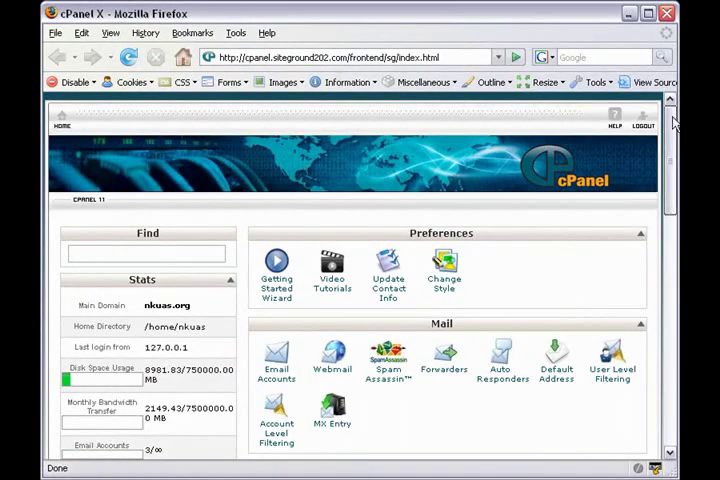
Launch phpMyAdmin from cPanel's Databases section to reach the localhost server overview.
{"action": "scroll", "scroll_direction": "down", "scroll_amount": 3}
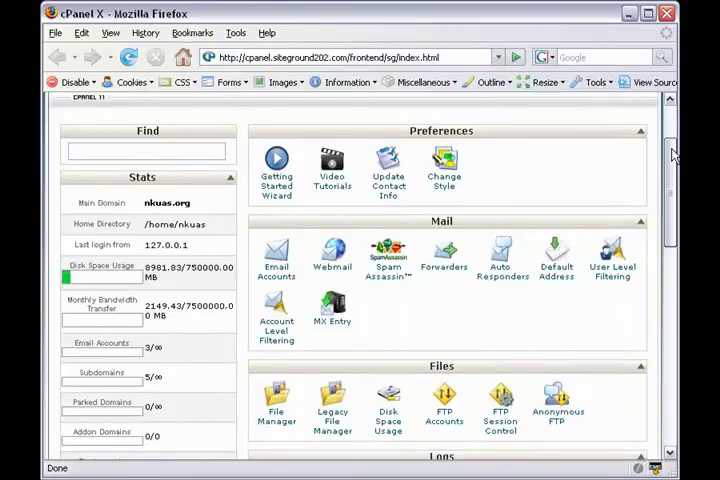
{"action": "scroll", "scroll_direction": "down", "scroll_amount": 3}
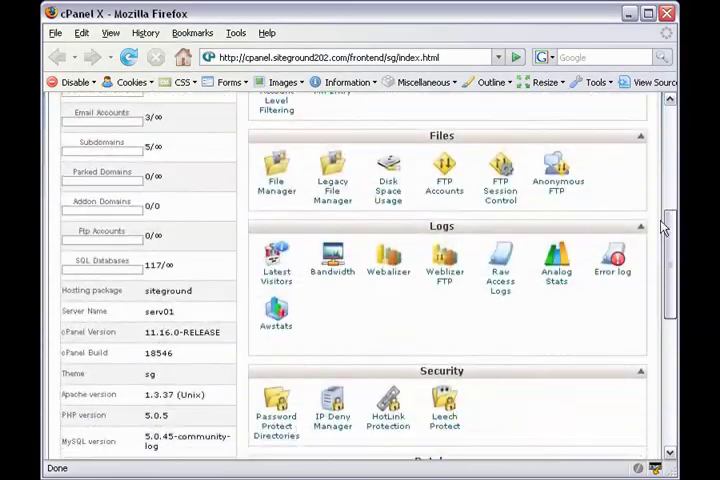
{"action": "scroll", "scroll_direction": "down", "scroll_amount": 3}
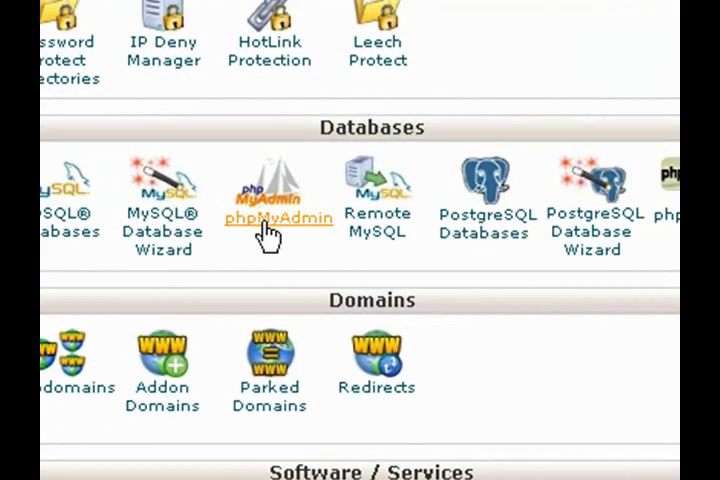
{"action": "left_click", "coordinate": [270, 190]}
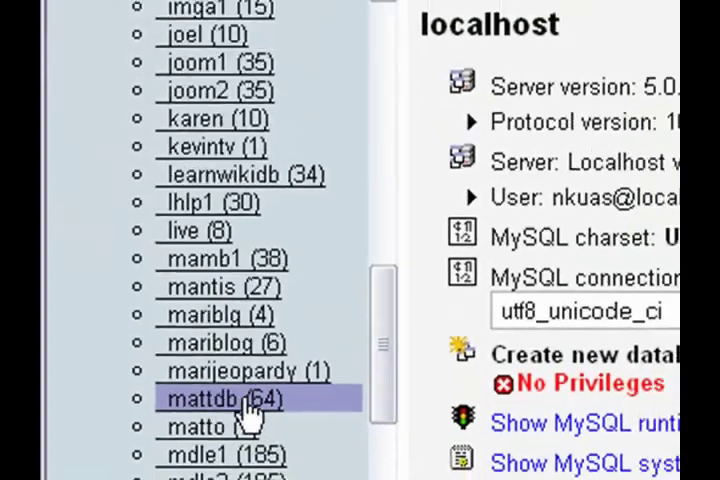
Select the mattdb database to list its tables in the Structure view.
{"action": "left_click", "coordinate": [220, 400]}
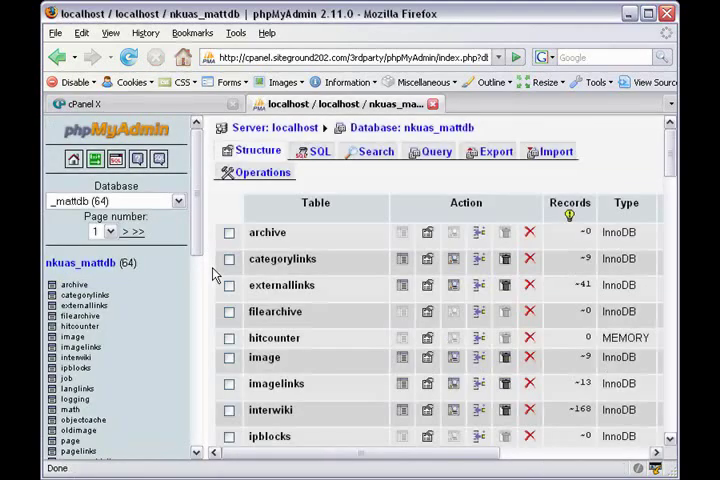
{"action": "mouse_move", "coordinate": [388, 172]}
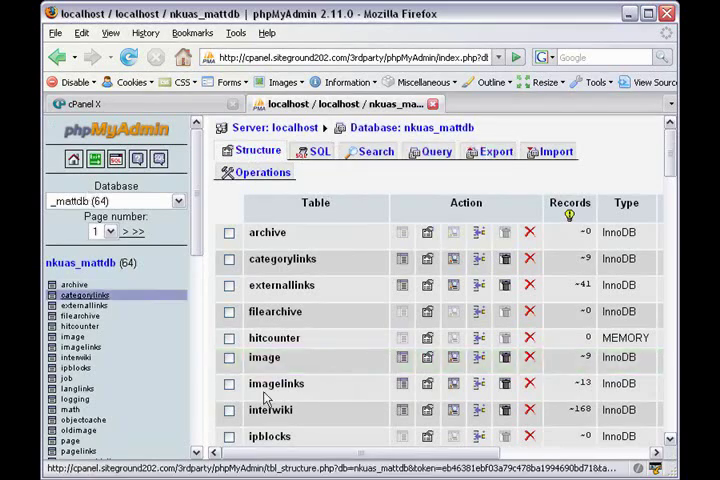
{"action": "left_click", "coordinate": [376, 150]}
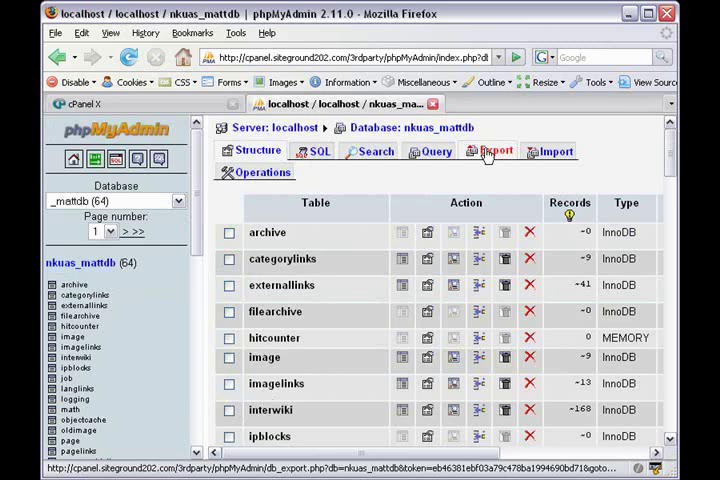
Switch to the Export page for the nkuas_mattdb database.
{"action": "left_click", "coordinate": [496, 152]}
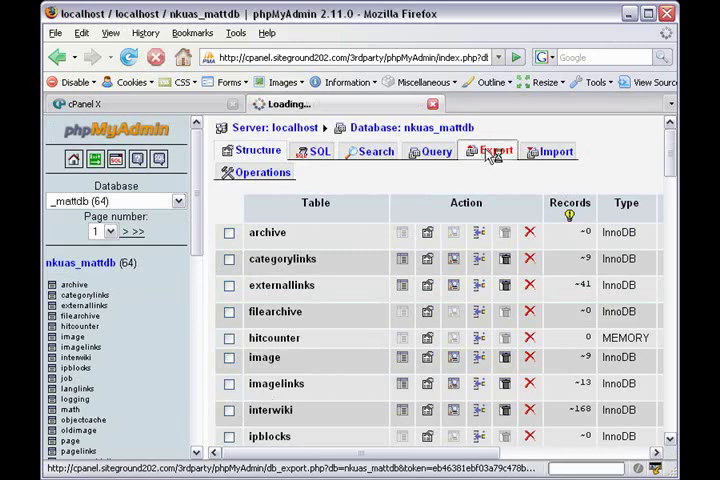
{"action": "left_click", "coordinate": [494, 152]}
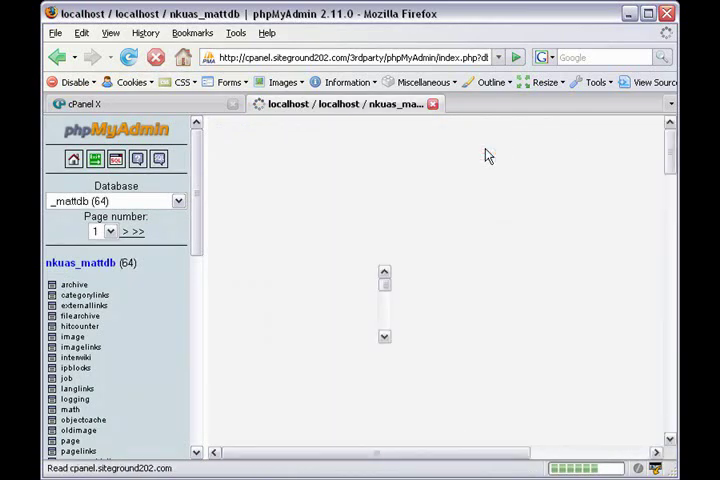
{"action": "left_click", "coordinate": [494, 152]}
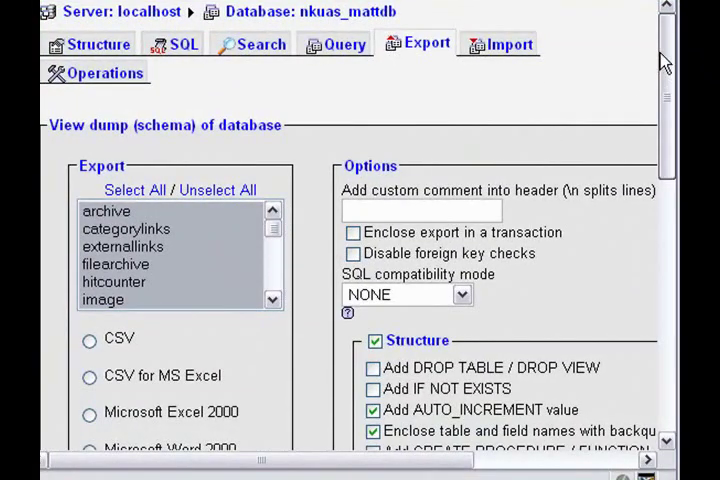
{"action": "scroll", "scroll_direction": "down", "scroll_amount": 3}
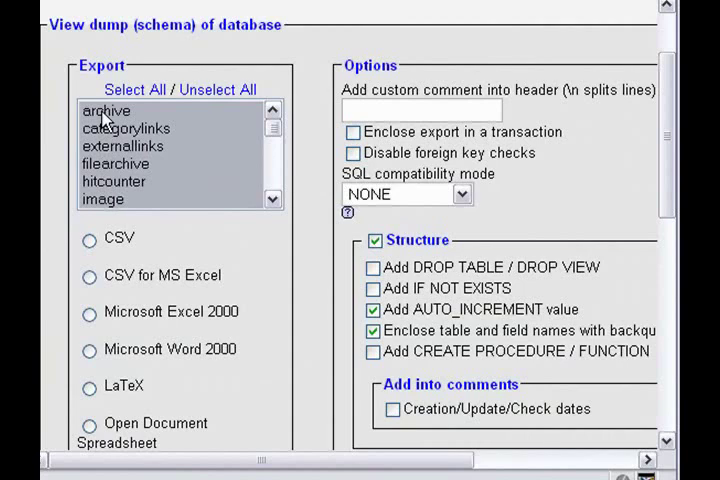
{"action": "mouse_move", "coordinate": [256, 128]}
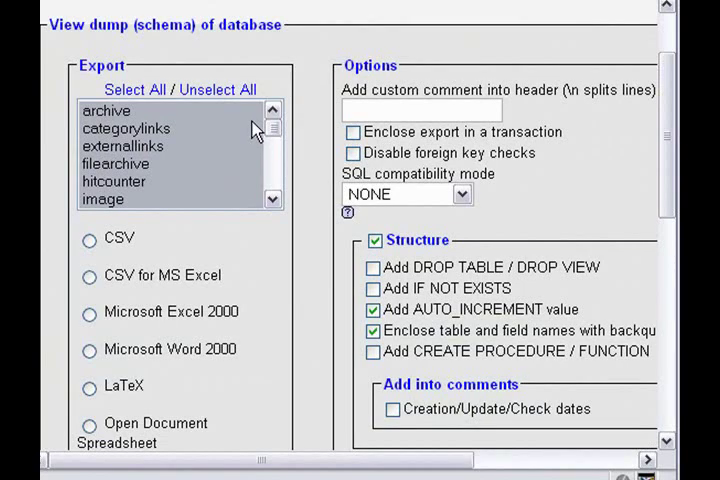
Select phpbb_forums as the only table to export.
{"action": "left_click", "coordinate": [124, 146]}
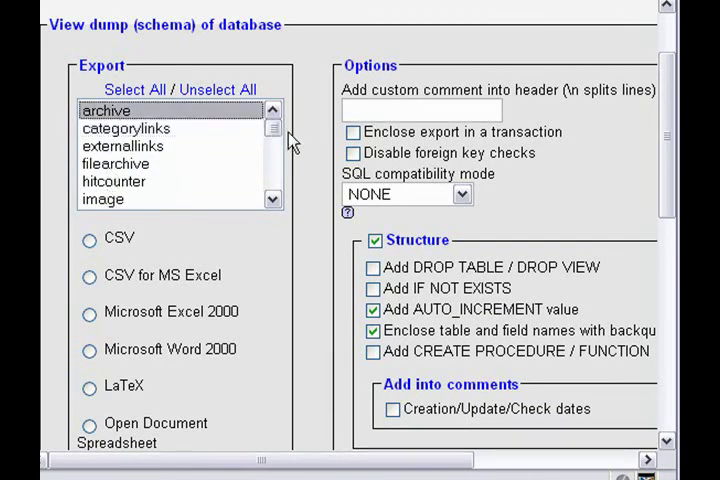
{"action": "scroll", "scroll_direction": "down", "scroll_amount": 3}
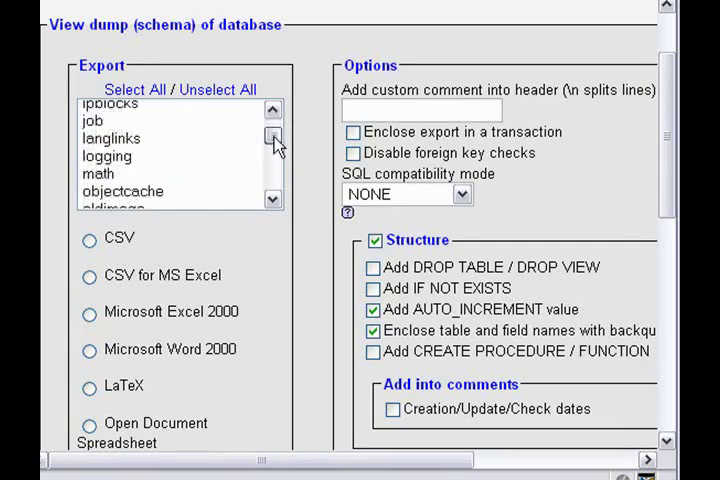
{"action": "left_click", "coordinate": [272, 132]}
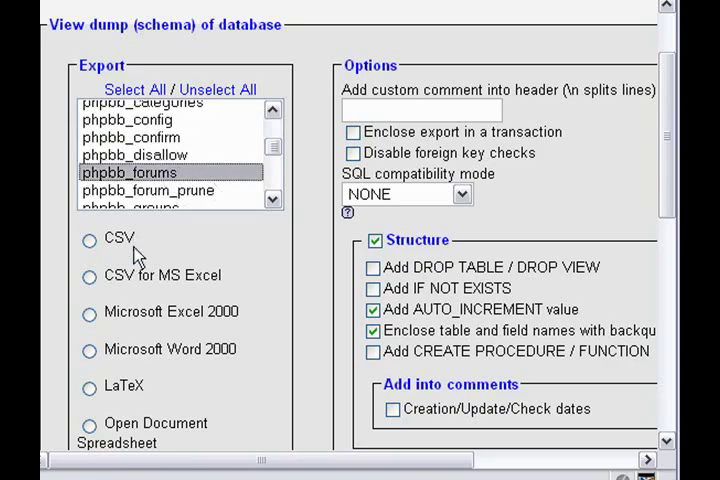
Choose Microsoft Excel 2000 format, saved as a file with name template 'test', uncompressed.
{"action": "scroll", "scroll_direction": "down", "scroll_amount": 3}
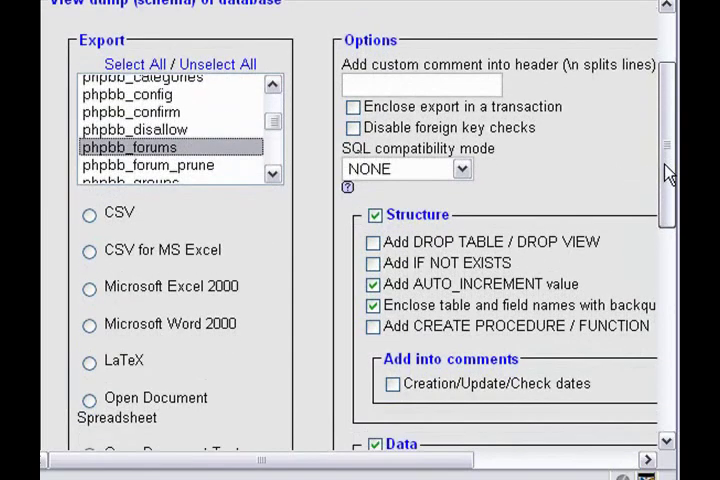
{"action": "scroll", "scroll_direction": "down", "scroll_amount": 3}
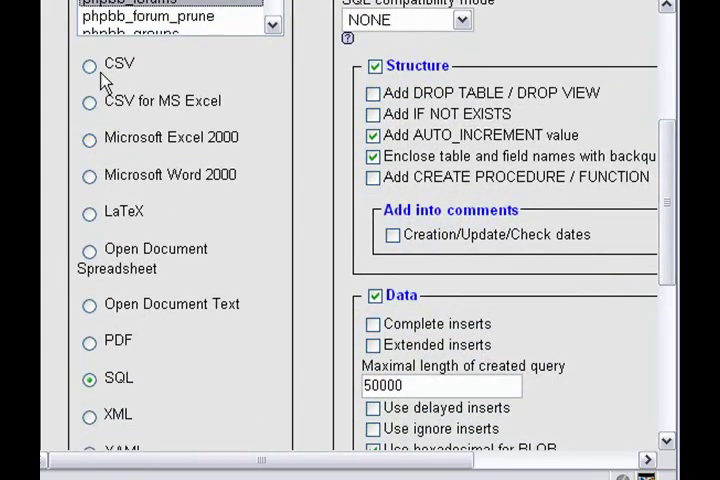
{"action": "mouse_move", "coordinate": [636, 156]}
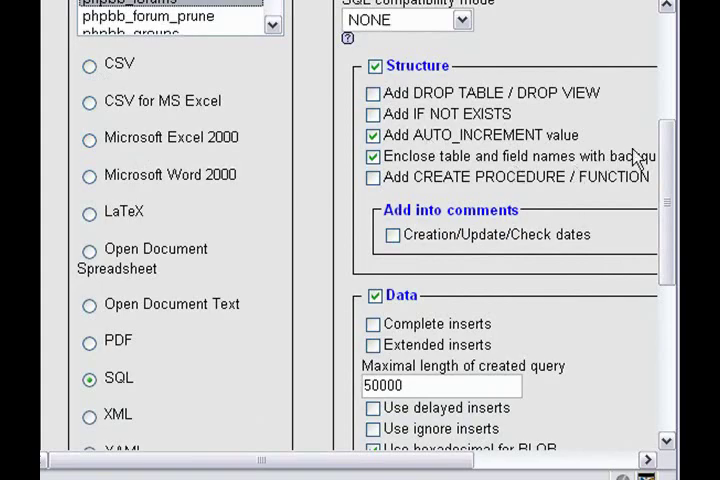
{"action": "scroll", "scroll_direction": "down", "scroll_amount": 3}
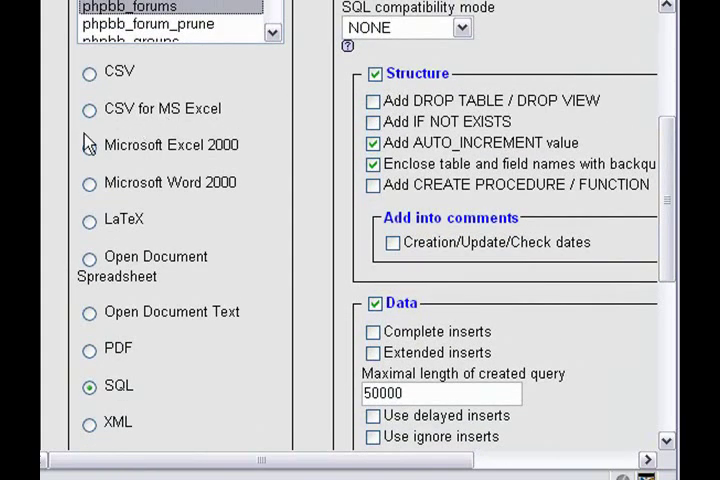
{"action": "left_click", "coordinate": [88, 156]}
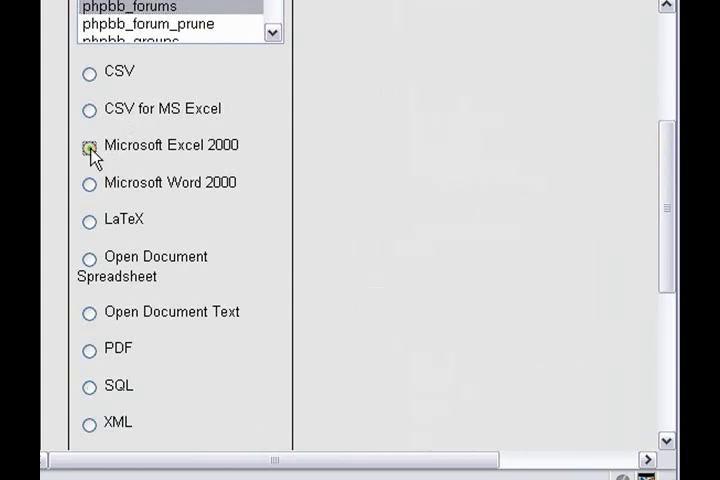
{"action": "left_click", "coordinate": [88, 144]}
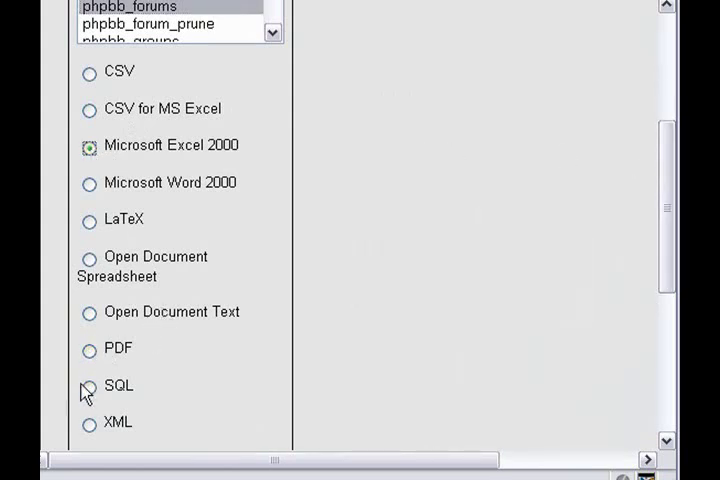
{"action": "scroll", "scroll_direction": "down", "scroll_amount": 3}
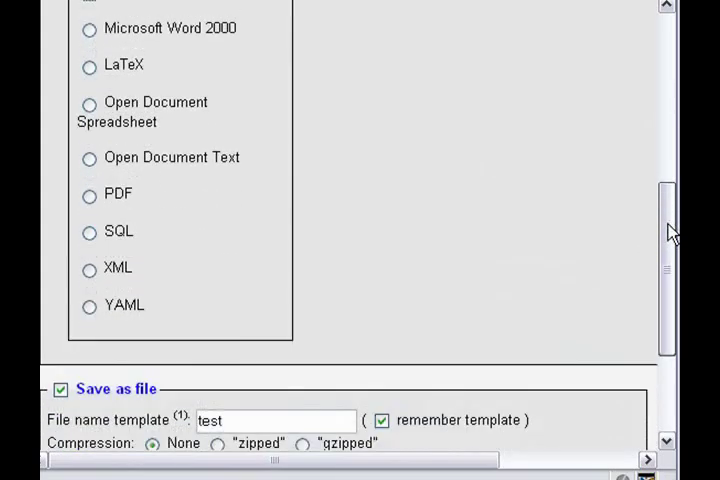
{"action": "scroll", "scroll_direction": "down", "scroll_amount": 3}
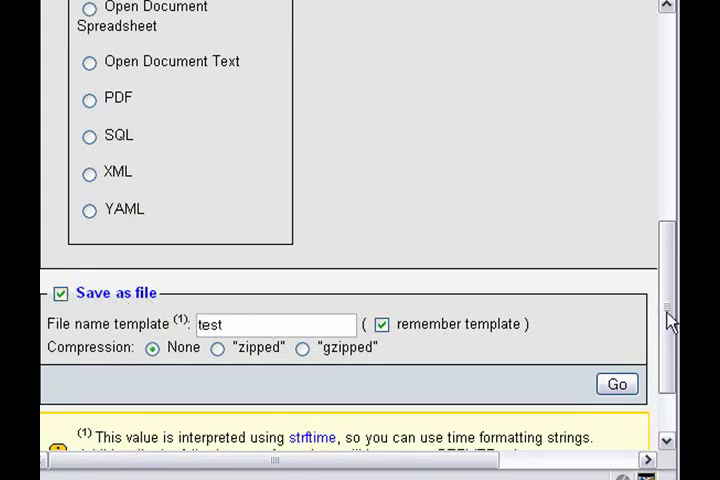
{"action": "scroll", "scroll_direction": "down", "scroll_amount": 3}
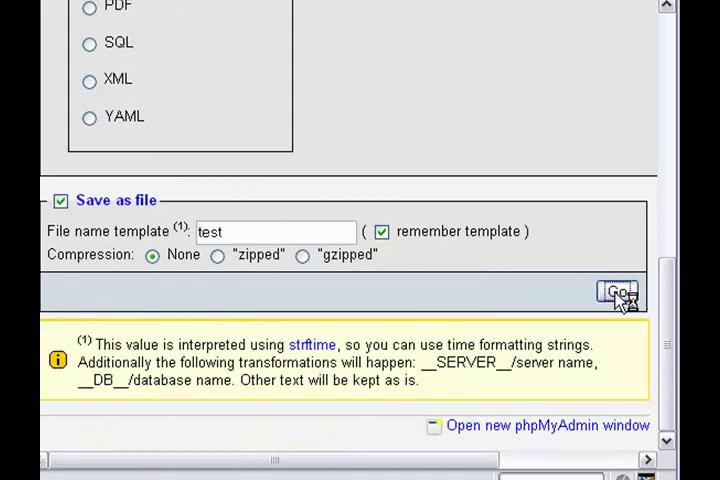
Run the export and save the downloaded test.xls to the Desktop.
{"action": "left_click", "coordinate": [616, 292]}
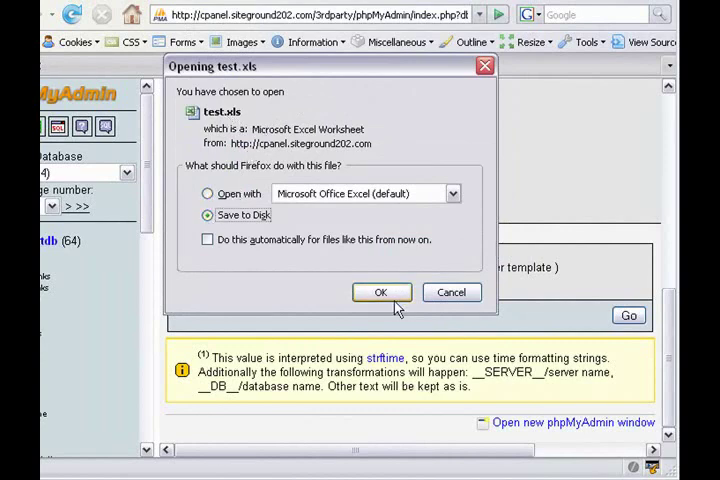
{"action": "left_click", "coordinate": [380, 292]}
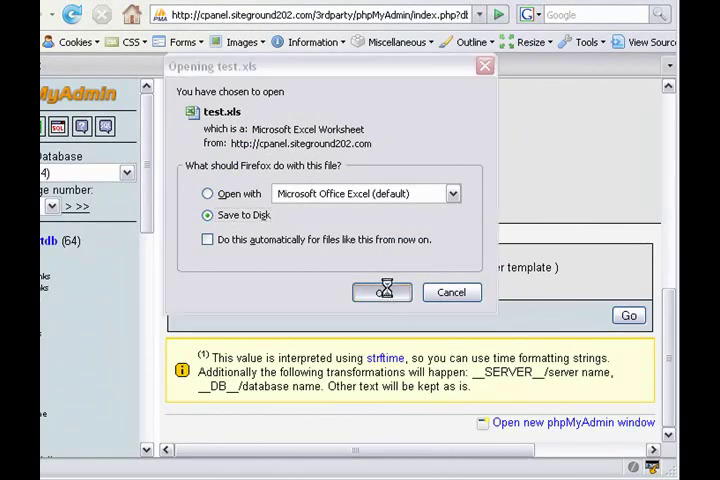
{"action": "left_click", "coordinate": [382, 292]}
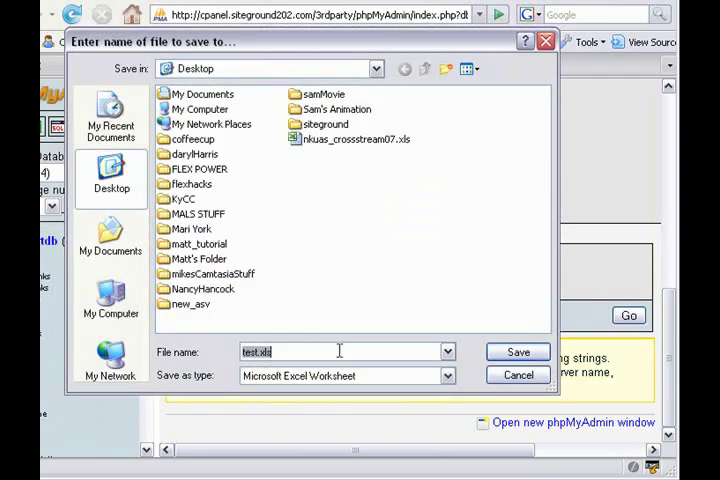
{"action": "left_click", "coordinate": [518, 352]}
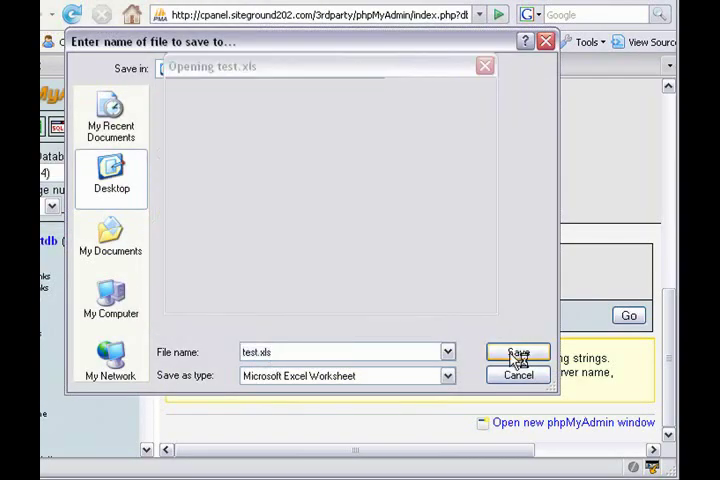
{"action": "left_click", "coordinate": [516, 352]}
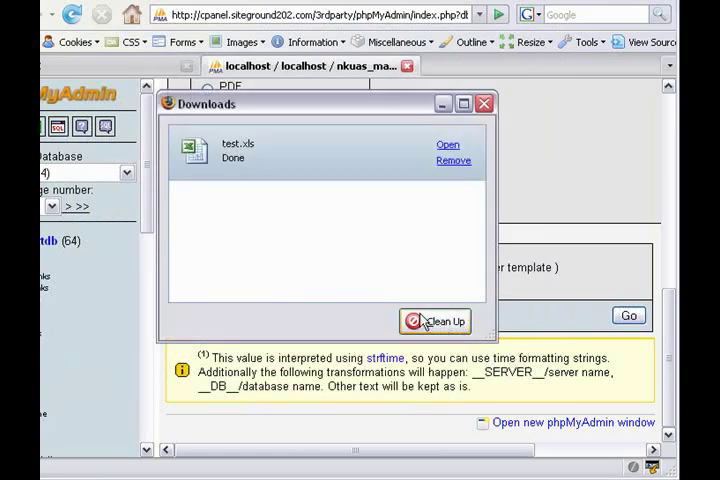
Clear the finished downloads from Firefox's Downloads list.
{"action": "left_click", "coordinate": [436, 320]}
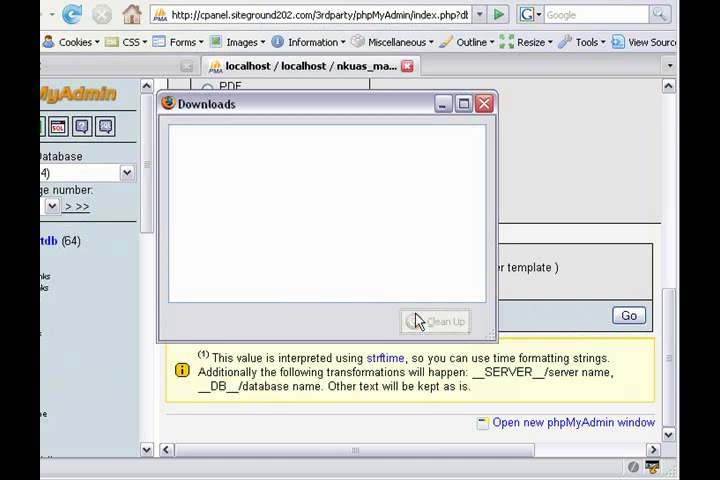
{"action": "left_click", "coordinate": [482, 104]}
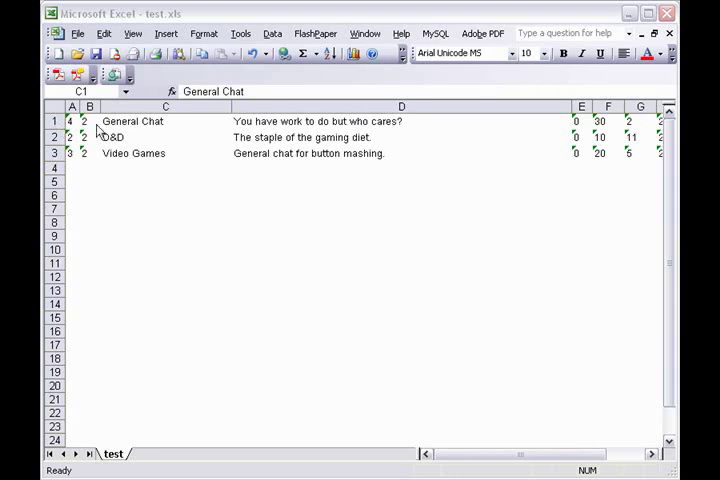
{"action": "mouse_move", "coordinate": [152, 130]}
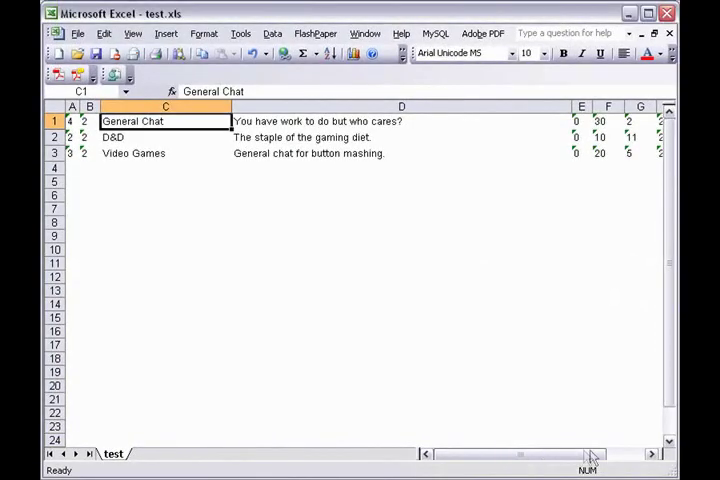
Scroll right in test.xls to review the additional exported forum columns.
{"action": "scroll", "scroll_direction": "right", "scroll_amount": 3}
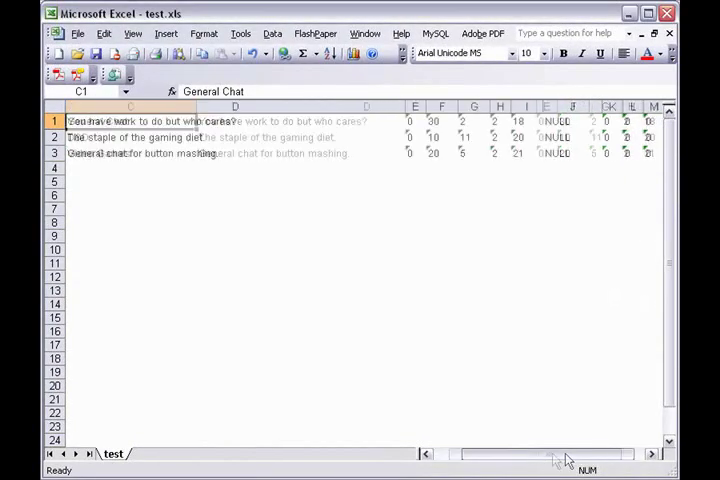